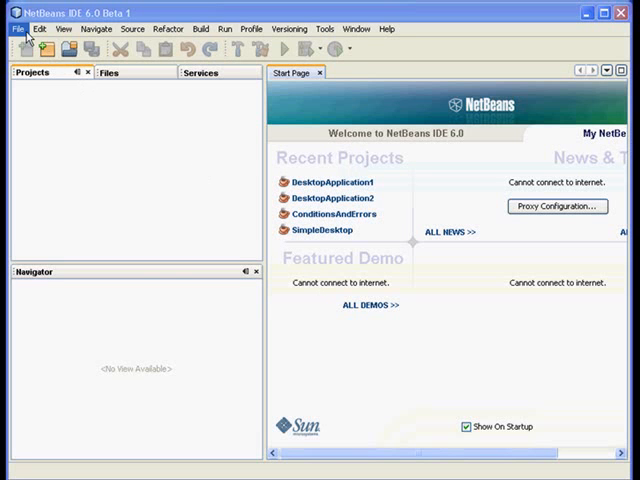
Step: Create a Java Desktop Application project named DesignConcepts with the Basic Application shell
{"action": "left_click", "coordinate": [20, 48]}
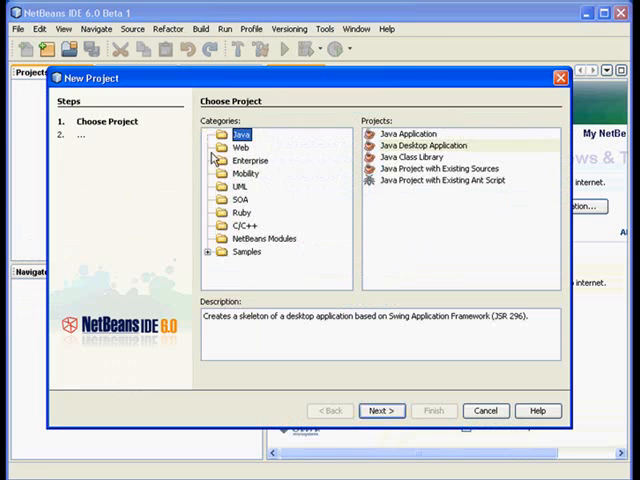
{"action": "left_click", "coordinate": [420, 144]}
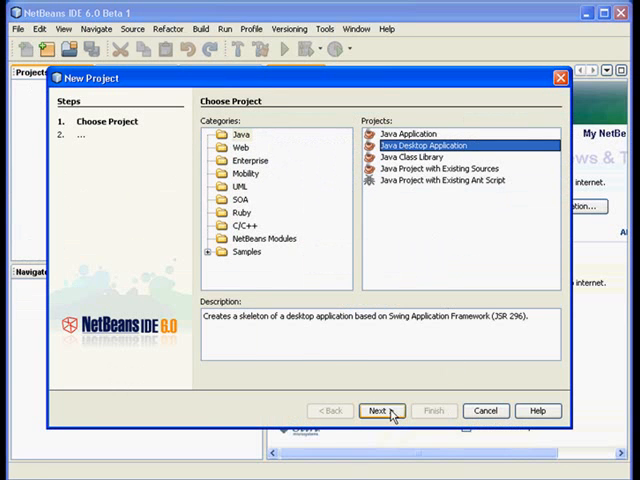
{"action": "left_click", "coordinate": [380, 410]}
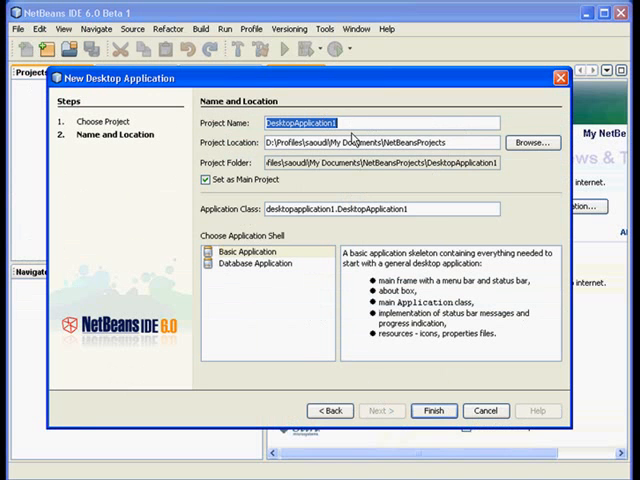
{"action": "type", "text": "DesignConcepts"}
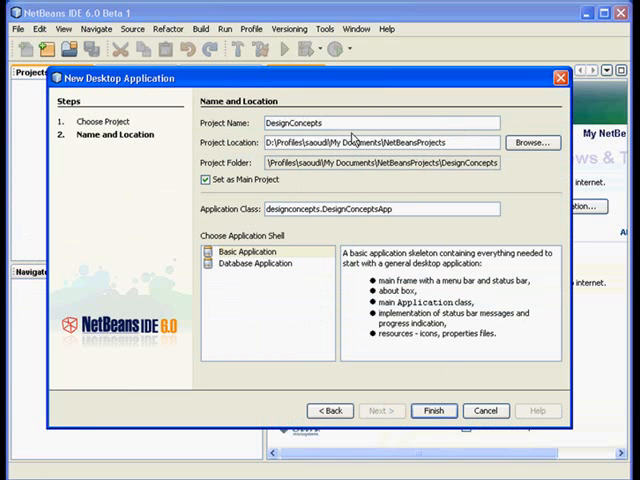
{"action": "left_click", "coordinate": [222, 180]}
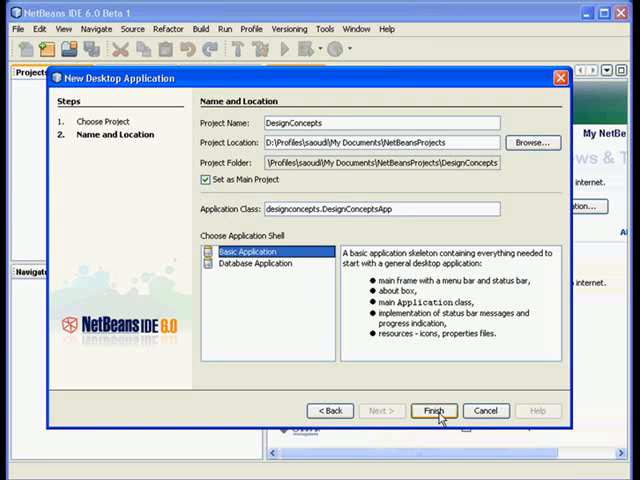
{"action": "left_click", "coordinate": [432, 410]}
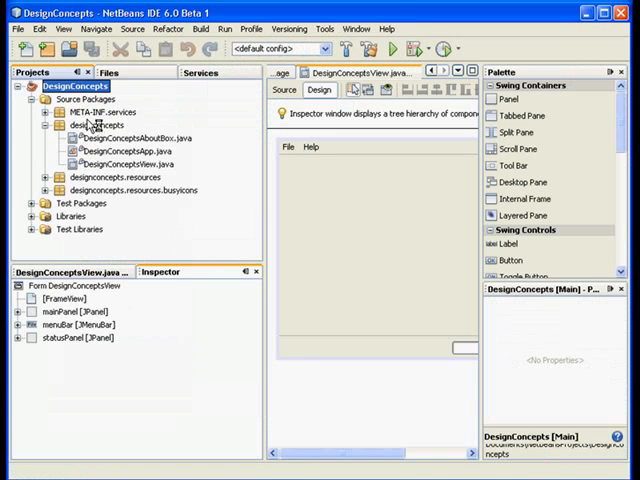
{"action": "left_click", "coordinate": [16, 86]}
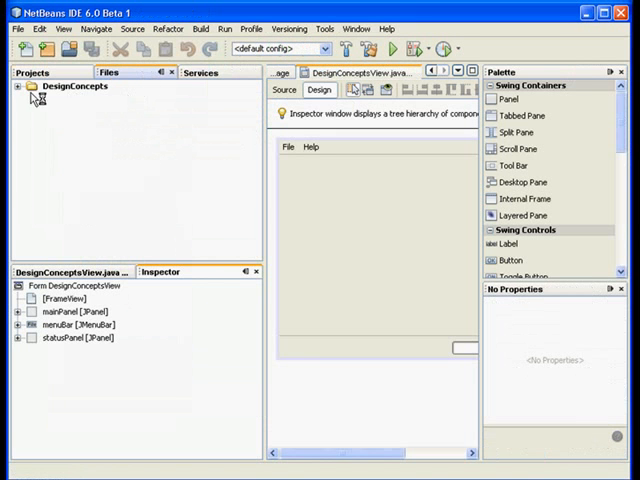
{"action": "left_click", "coordinate": [18, 86]}
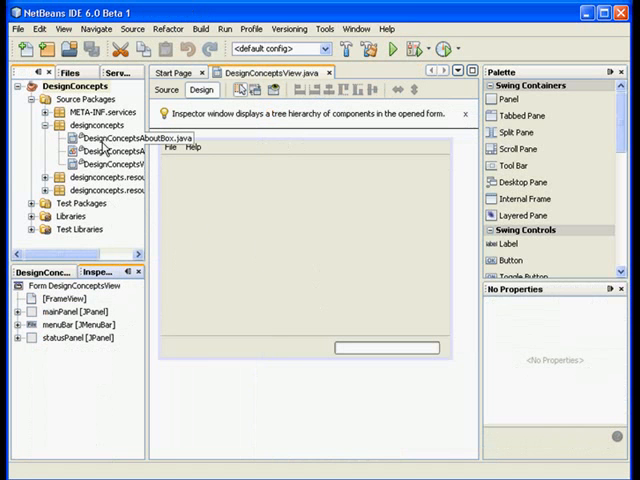
{"action": "mouse_move", "coordinate": [104, 148]}
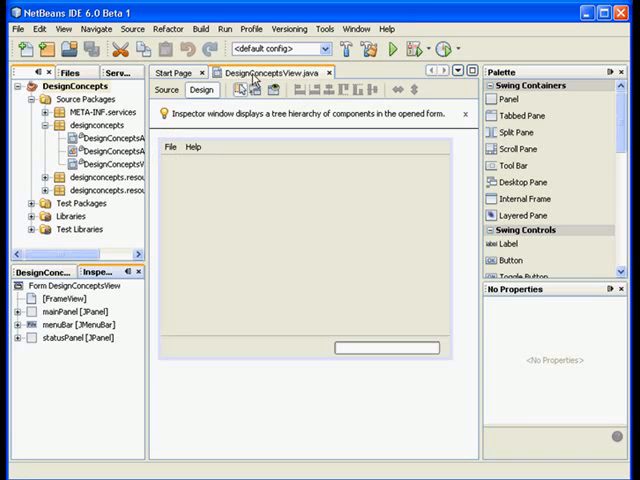
{"action": "mouse_move", "coordinate": [228, 194]}
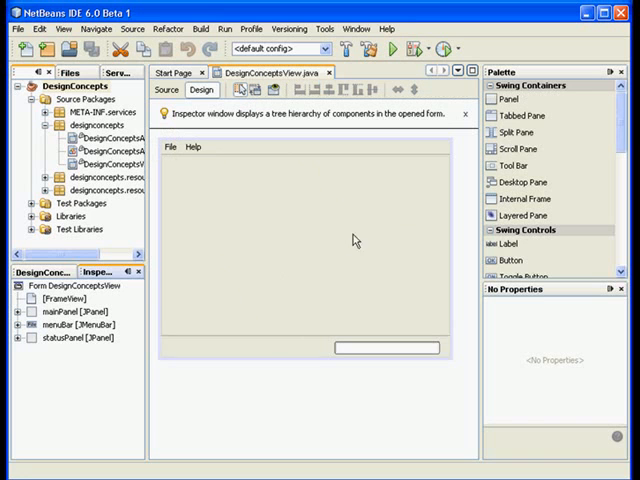
{"action": "mouse_move", "coordinate": [278, 270]}
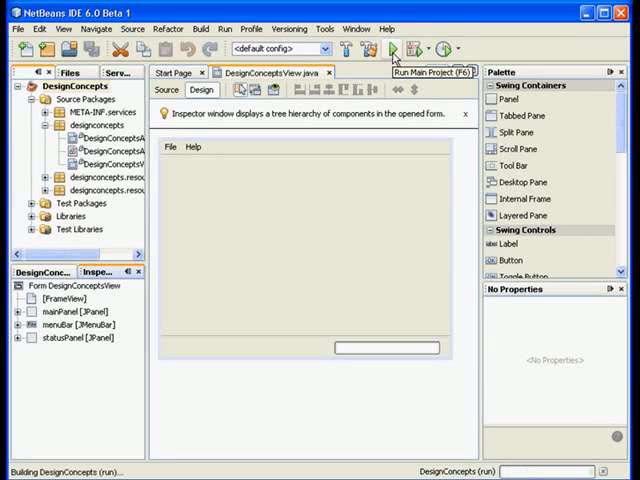
{"action": "left_click", "coordinate": [394, 48]}
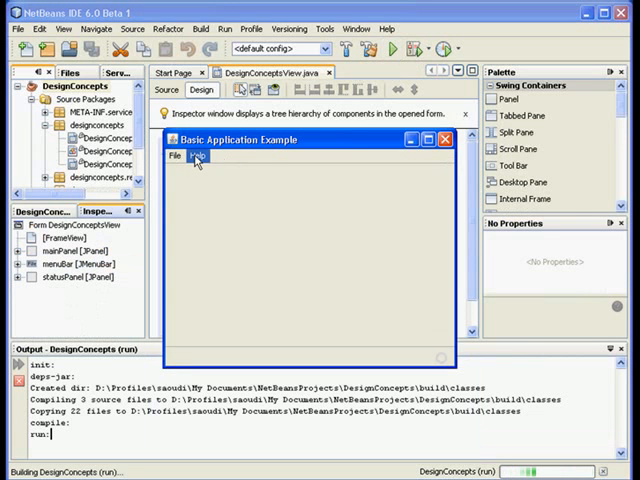
{"action": "left_click", "coordinate": [176, 156]}
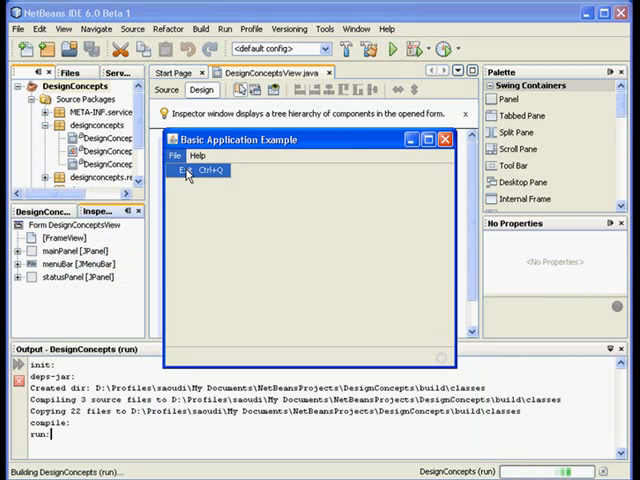
{"action": "left_click", "coordinate": [196, 156]}
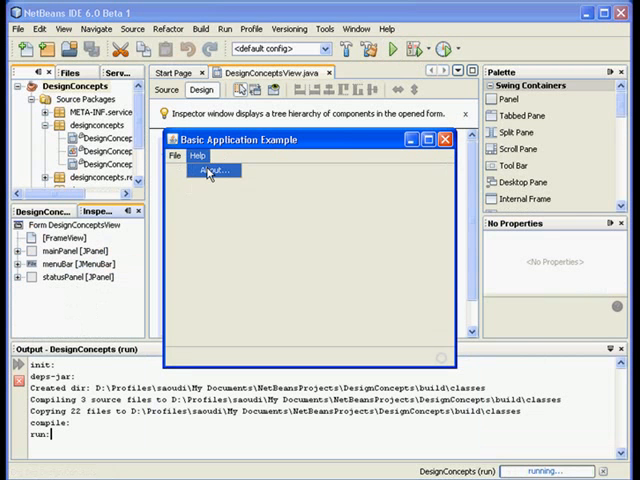
{"action": "left_click", "coordinate": [212, 170]}
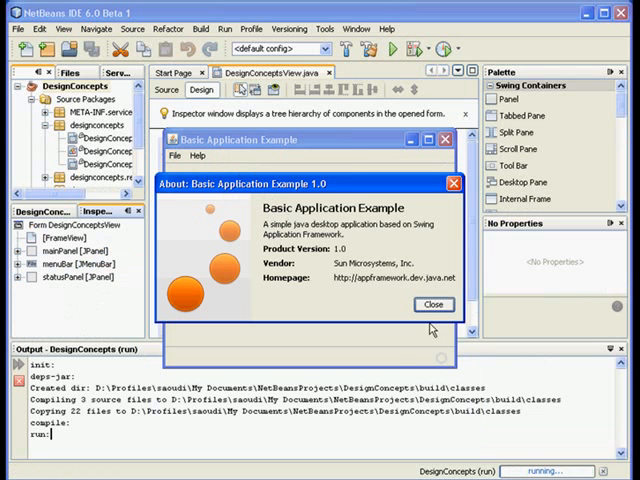
{"action": "left_click", "coordinate": [432, 304]}
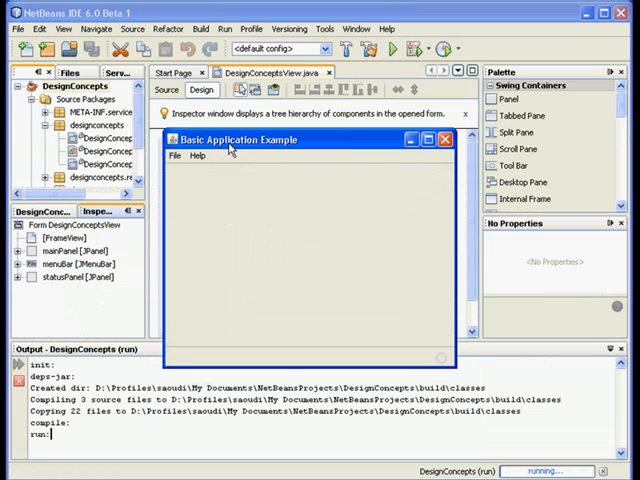
{"action": "left_click", "coordinate": [444, 140]}
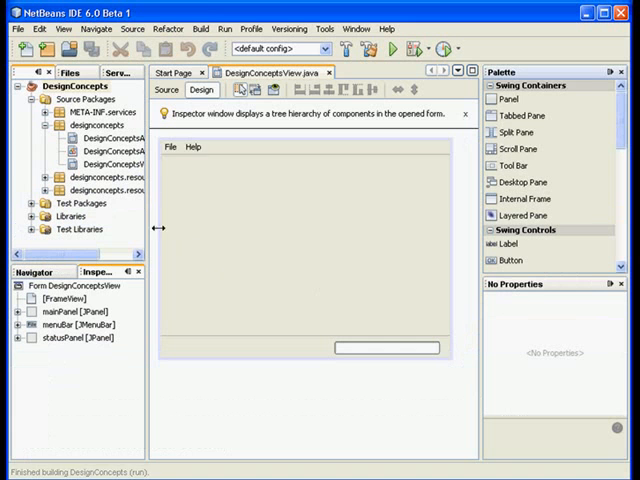
Step: Select DesignConceptsApp.java in the Projects tree to show its file properties
{"action": "left_click", "coordinate": [104, 138]}
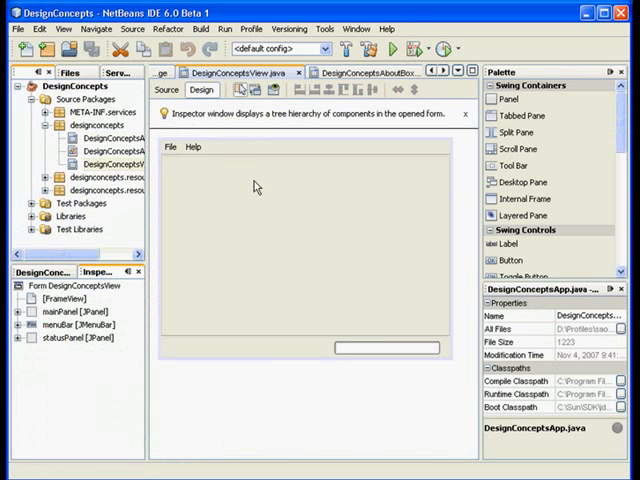
{"action": "mouse_move", "coordinate": [250, 208]}
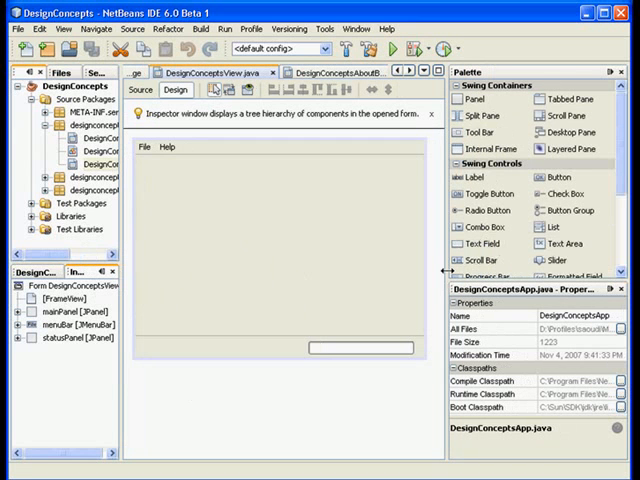
{"action": "mouse_move", "coordinate": [520, 372]}
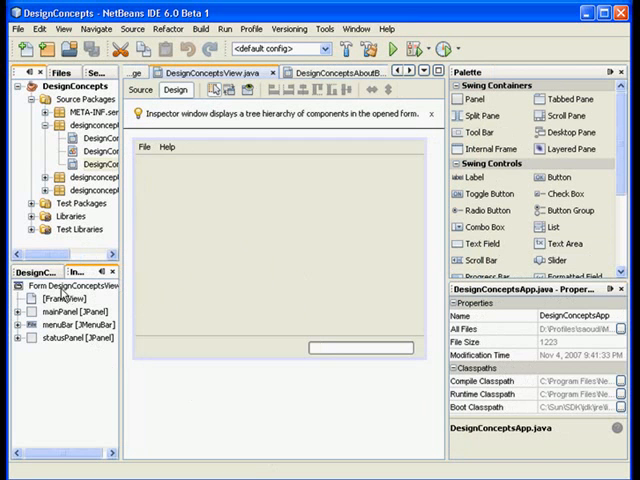
Step: Expand FrameView, mainPanel and menuBar in the Inspector to show the File and Help menus and statusPanel
{"action": "left_click", "coordinate": [70, 296]}
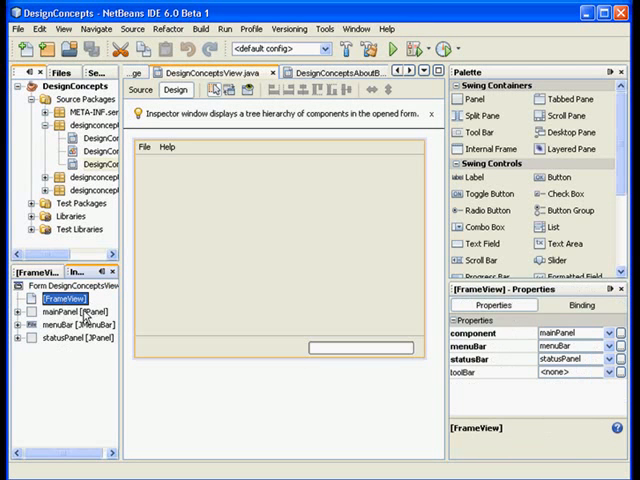
{"action": "mouse_move", "coordinate": [570, 372]}
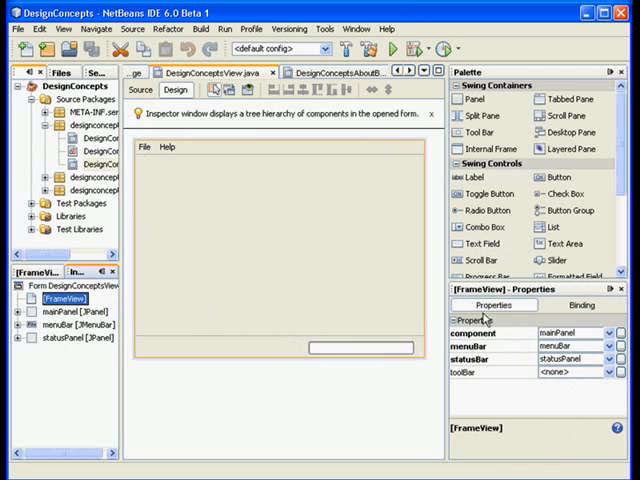
{"action": "mouse_move", "coordinate": [272, 262]}
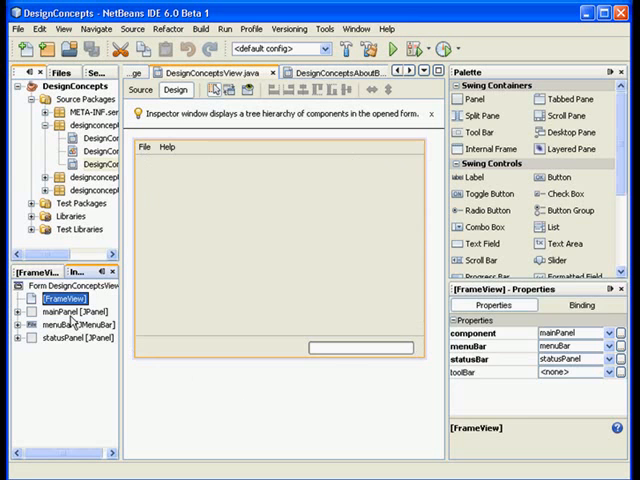
{"action": "left_click", "coordinate": [64, 316]}
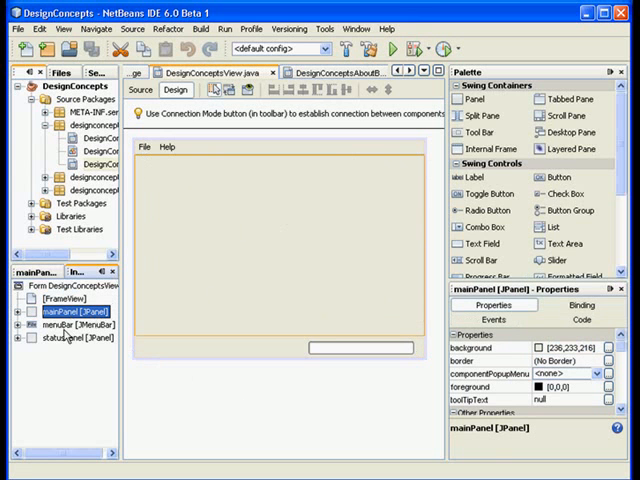
{"action": "left_click", "coordinate": [52, 324]}
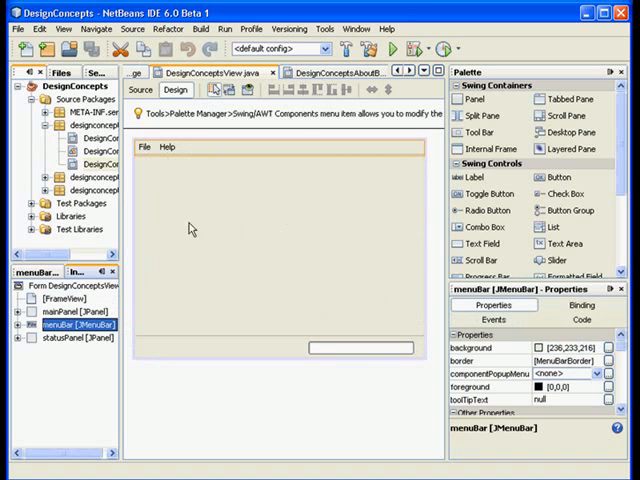
{"action": "left_click", "coordinate": [60, 336]}
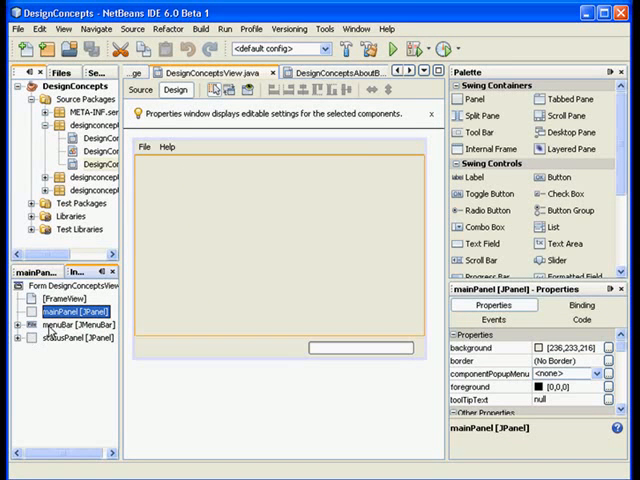
{"action": "left_click", "coordinate": [144, 148]}
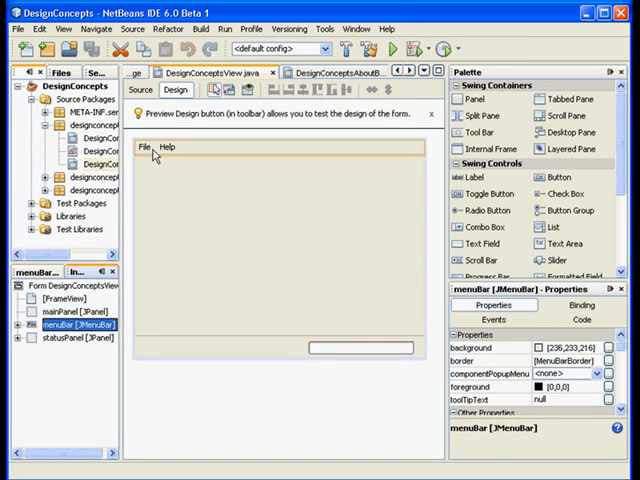
{"action": "left_click", "coordinate": [16, 324]}
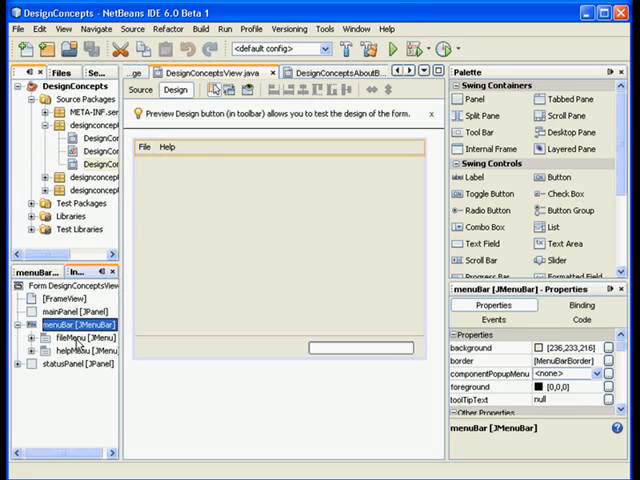
{"action": "left_click", "coordinate": [68, 326]}
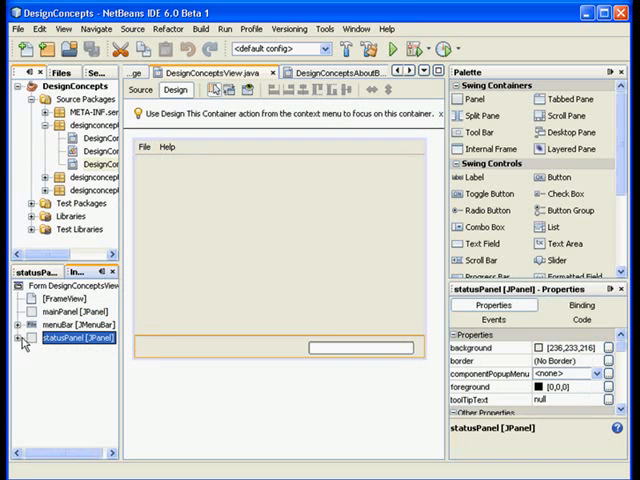
{"action": "left_click", "coordinate": [24, 338]}
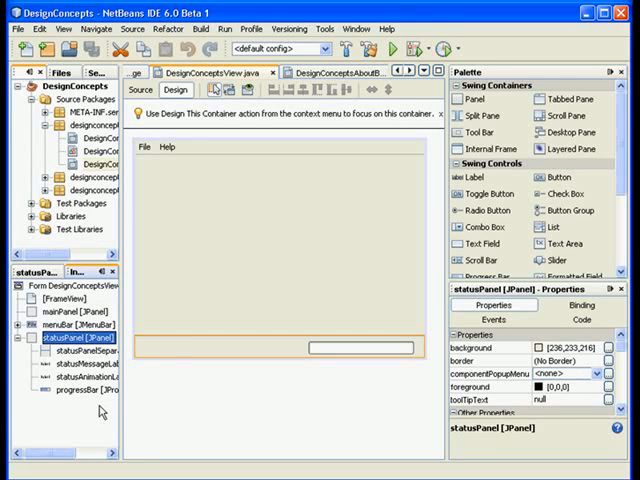
{"action": "mouse_move", "coordinate": [84, 356]}
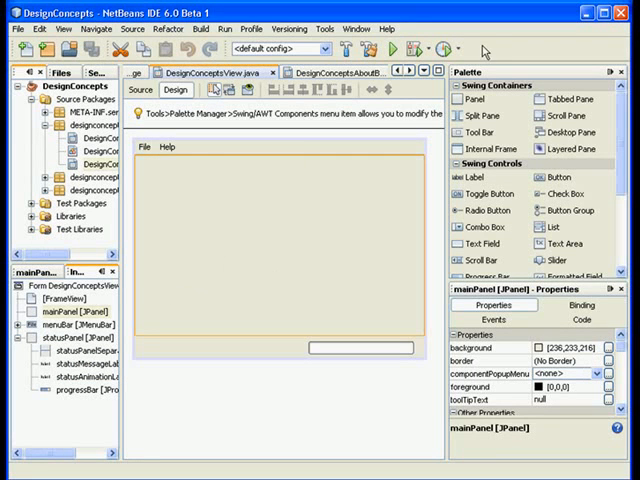
{"action": "mouse_move", "coordinate": [308, 216]}
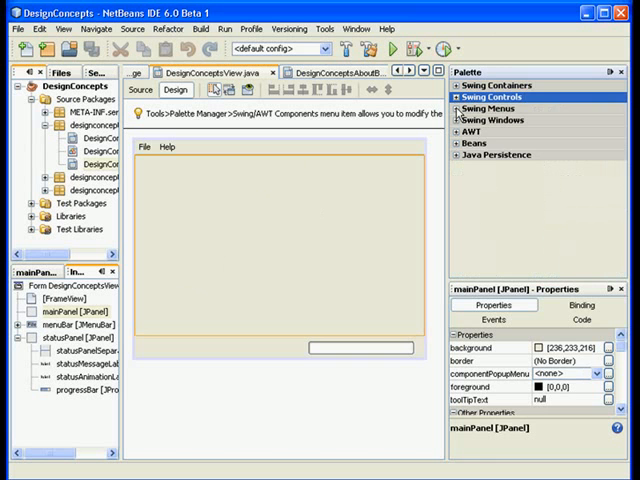
Step: Leave only Swing Containers expanded in the Palette so Swing Menus is listed
{"action": "left_click", "coordinate": [494, 84]}
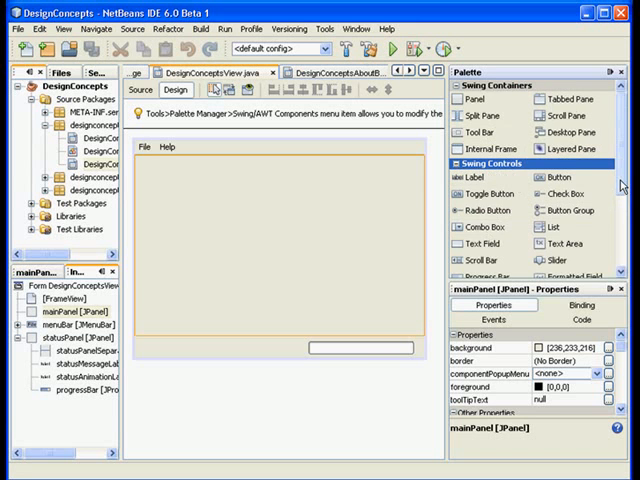
{"action": "scroll", "scroll_direction": "down", "scroll_amount": 3}
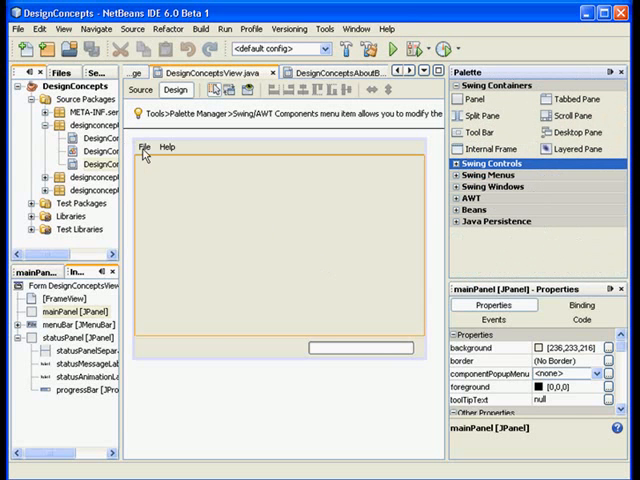
Step: Add a New item with accelerator Ctrl+N to the form's File menu
{"action": "left_click", "coordinate": [144, 146]}
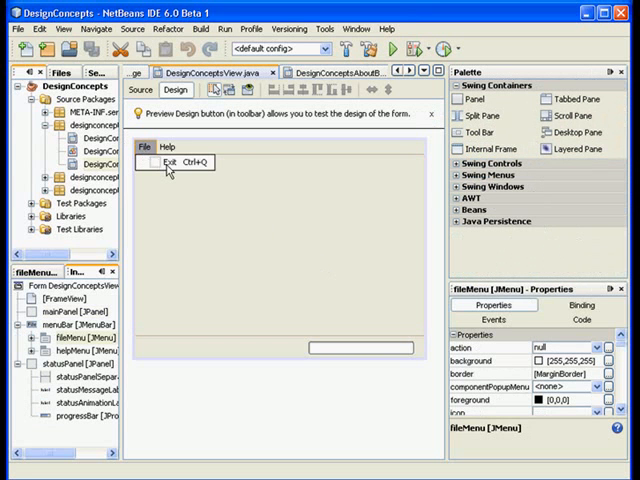
{"action": "mouse_move", "coordinate": [168, 170]}
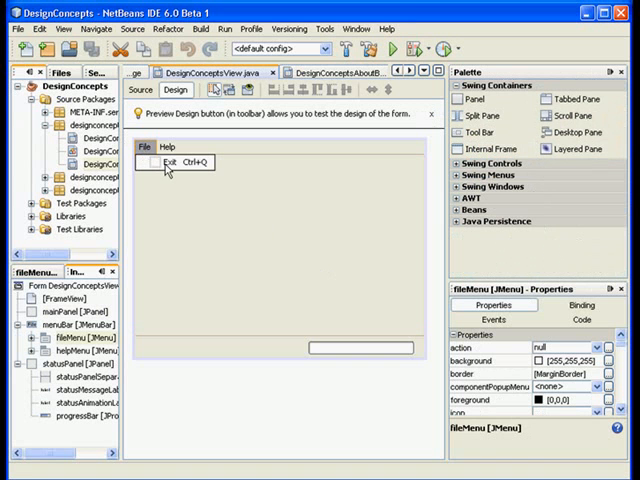
{"action": "mouse_move", "coordinate": [160, 160]}
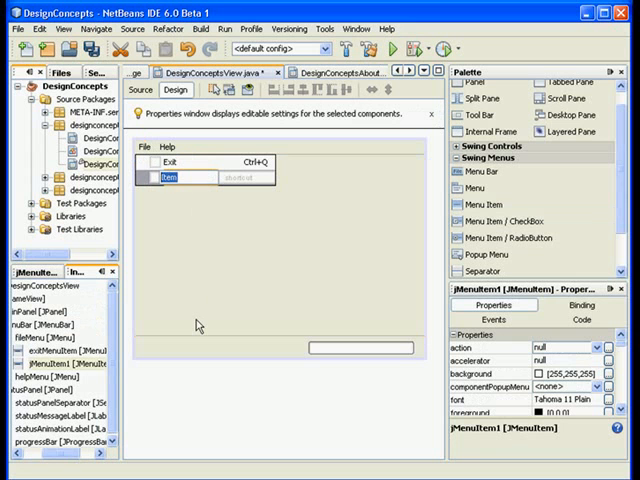
{"action": "type", "text": "New"}
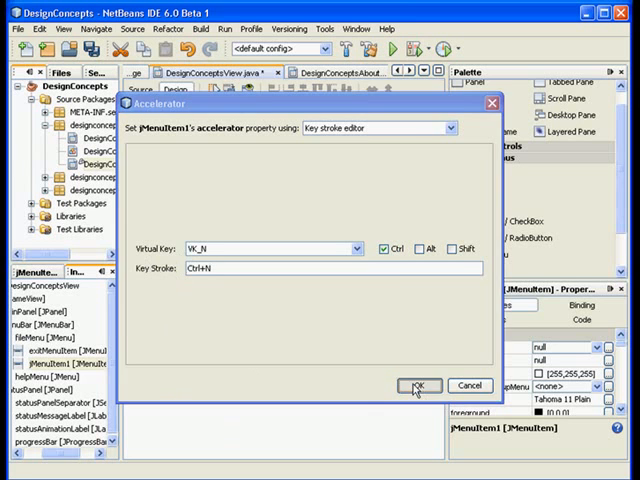
{"action": "left_click", "coordinate": [420, 384]}
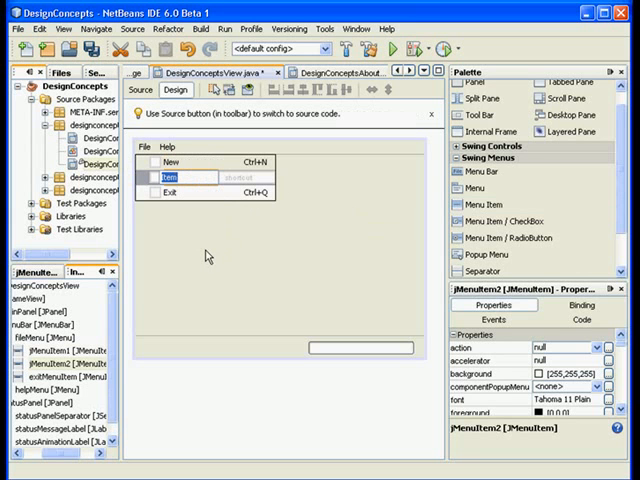
Step: Add an Open item with accelerator Ctrl+O (VK_O with Ctrl) to the File menu
{"action": "type", "text": "Open"}
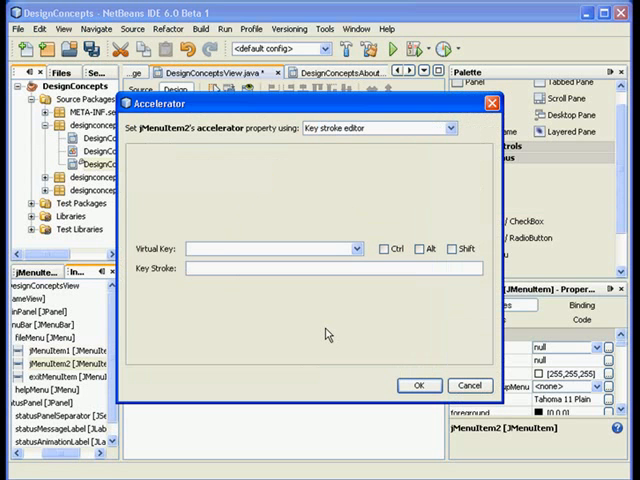
{"action": "left_click", "coordinate": [384, 248]}
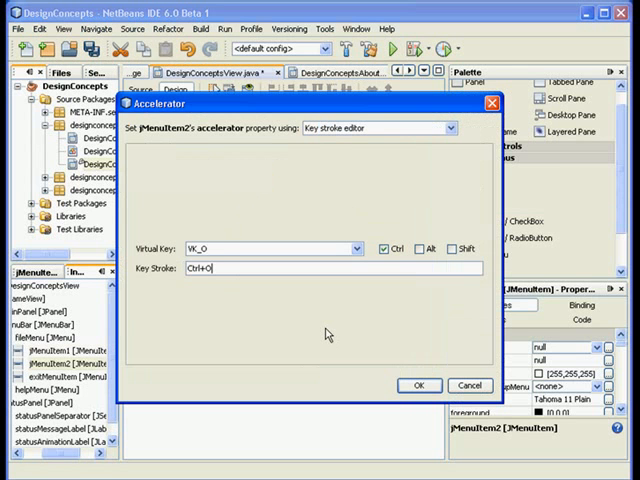
{"action": "left_click", "coordinate": [420, 384]}
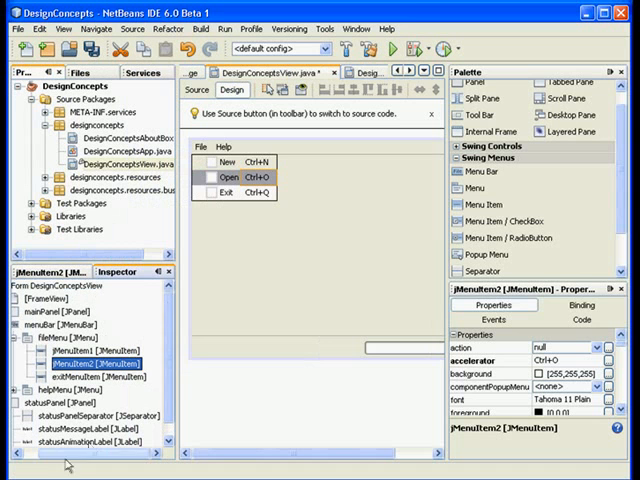
{"action": "mouse_move", "coordinate": [176, 344]}
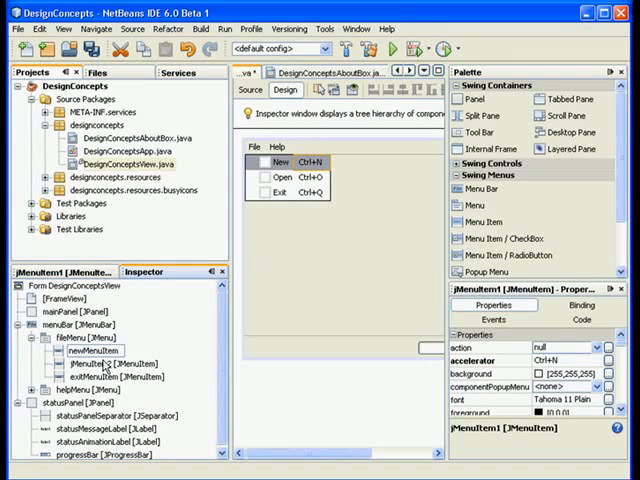
Step: Rename jMenuItem1 to newMenuItem and select the Open item's component in the Inspector
{"action": "left_click", "coordinate": [90, 352]}
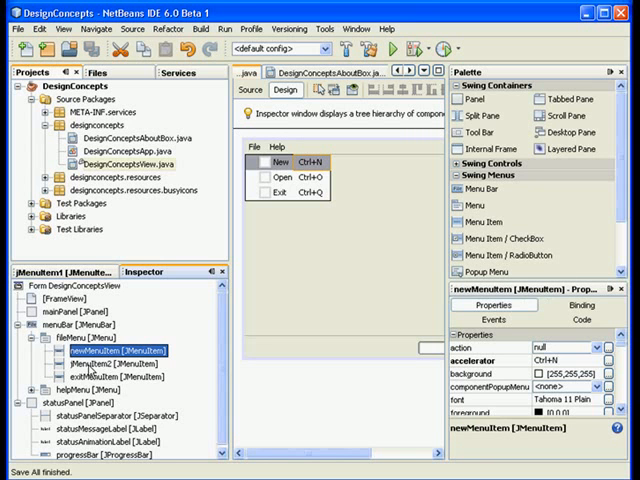
{"action": "left_click", "coordinate": [276, 180]}
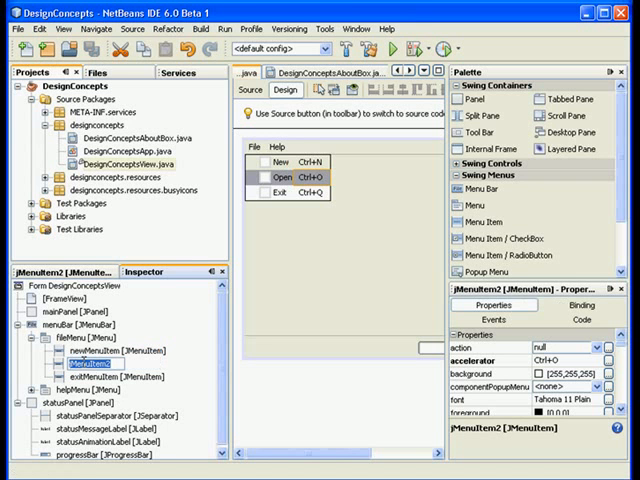
{"action": "double_click", "coordinate": [76, 364]}
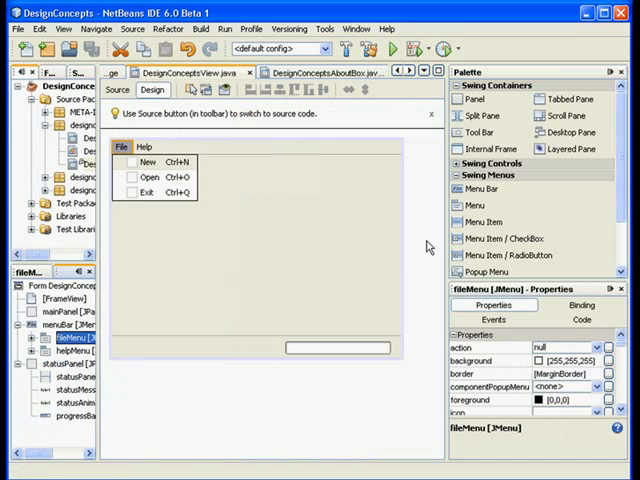
{"action": "mouse_move", "coordinate": [352, 242]}
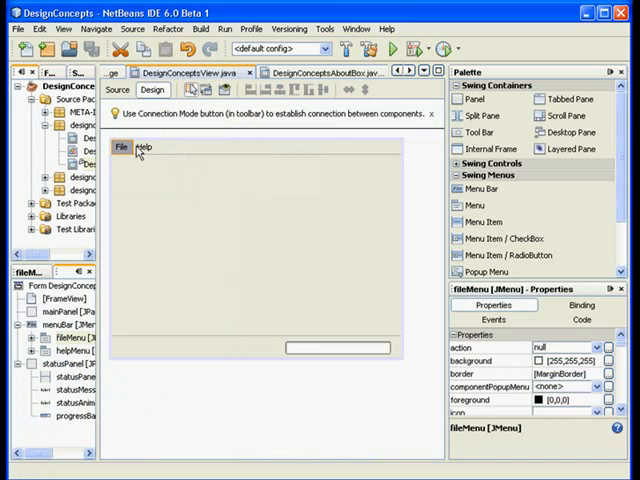
{"action": "mouse_move", "coordinate": [140, 150]}
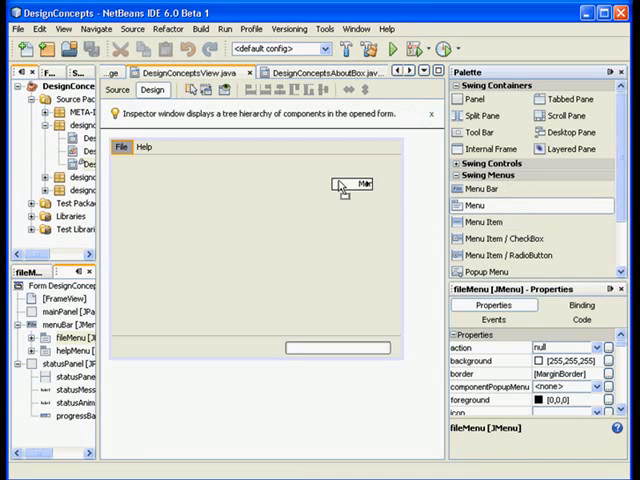
Step: Drop a Menu from the Swing Menus palette onto the form's menu bar
{"action": "left_click", "coordinate": [144, 148]}
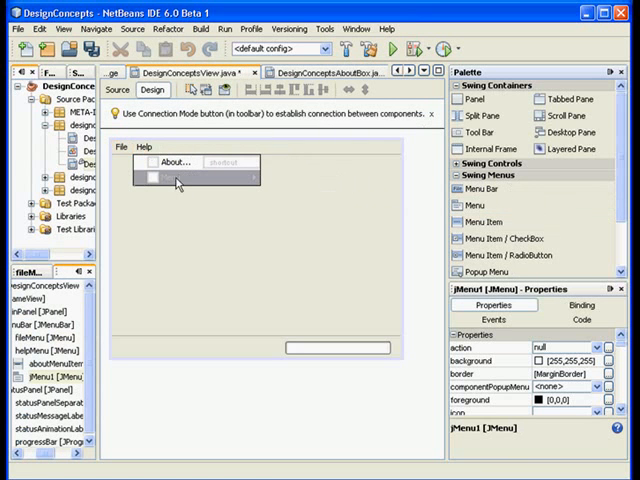
{"action": "mouse_move", "coordinate": [178, 184]}
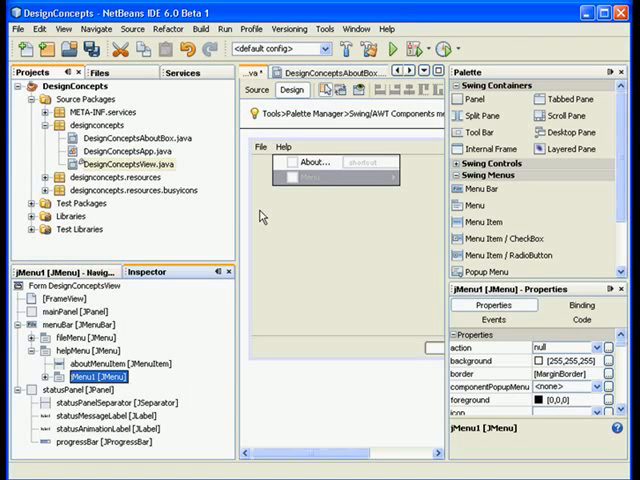
{"action": "mouse_move", "coordinate": [260, 214]}
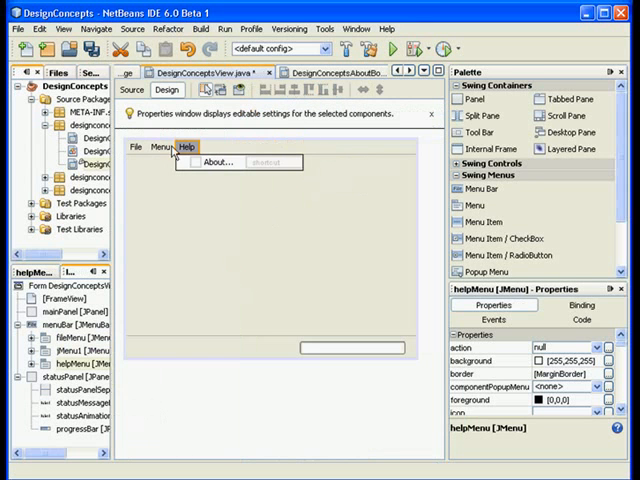
Step: Retitle the new menu Edit and add a Copy item with accelerator Ctrl+C
{"action": "left_click", "coordinate": [160, 148]}
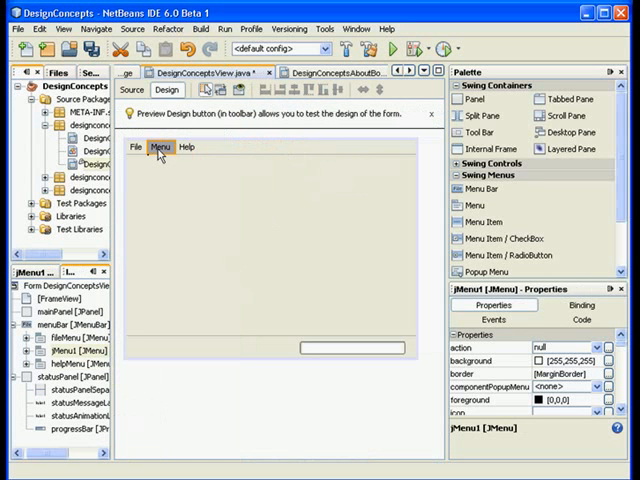
{"action": "left_click", "coordinate": [160, 148]}
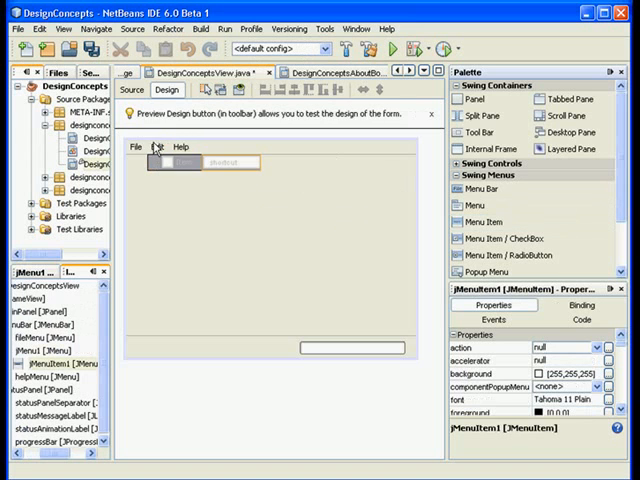
{"action": "left_click", "coordinate": [170, 164]}
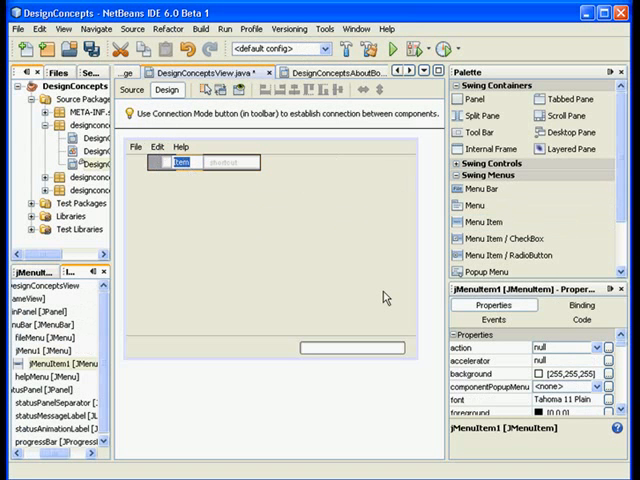
{"action": "type", "text": "Copy"}
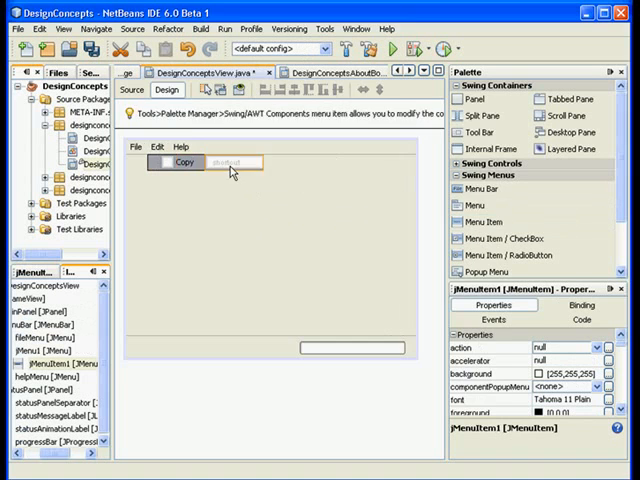
{"action": "left_click", "coordinate": [228, 162]}
{"action": "type", "text": "Ctrl+C"}
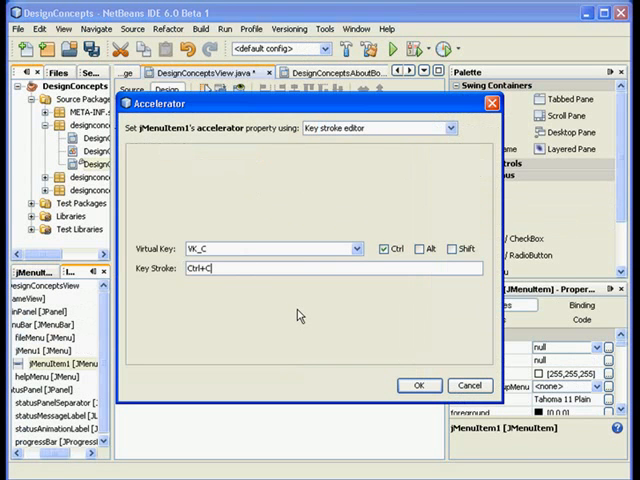
{"action": "left_click", "coordinate": [420, 384]}
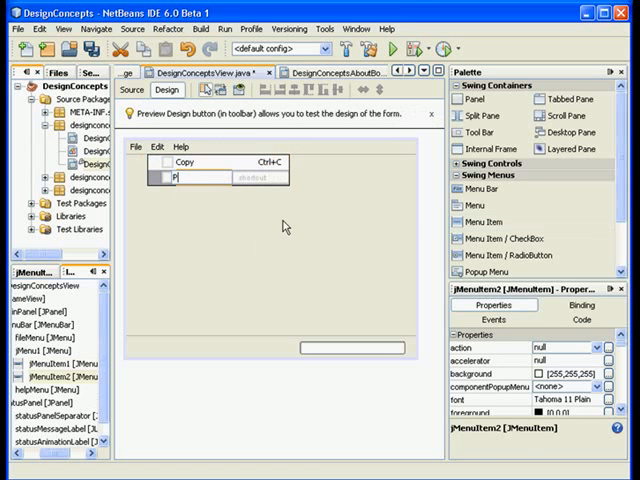
Step: Add a Paste item with accelerator Ctrl+V below Copy in the Edit menu
{"action": "type", "text": "Paste"}
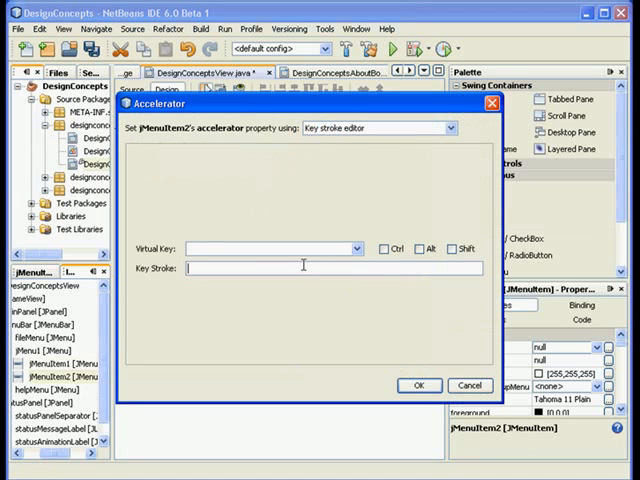
{"action": "left_click", "coordinate": [420, 384]}
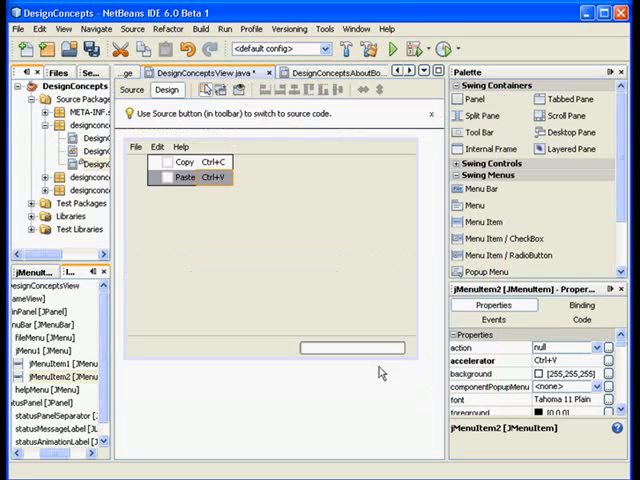